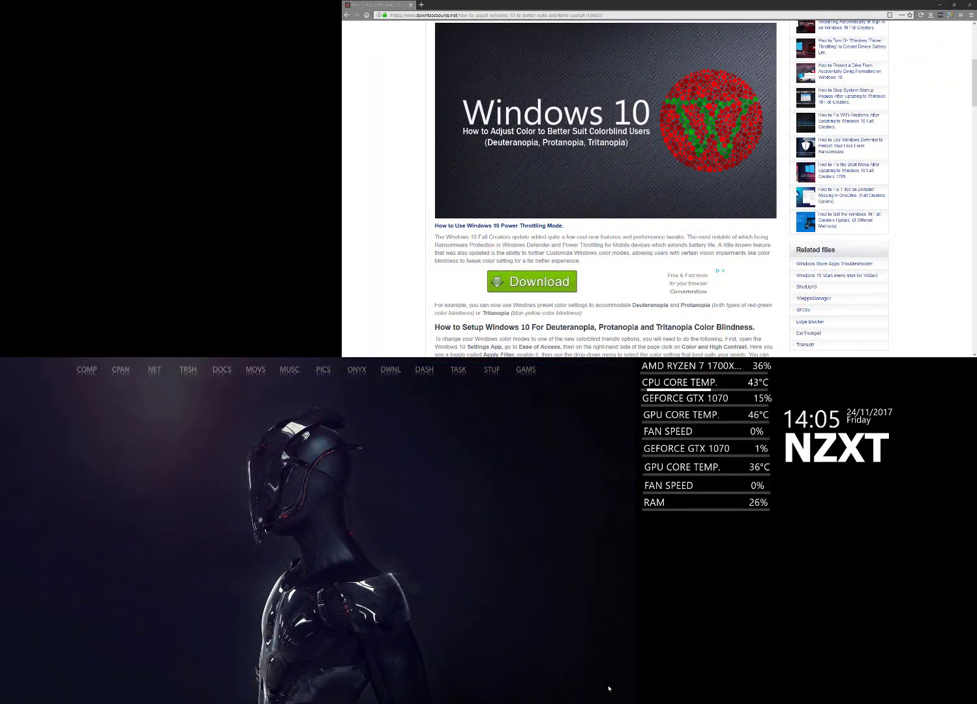
mouse_move(619, 692)
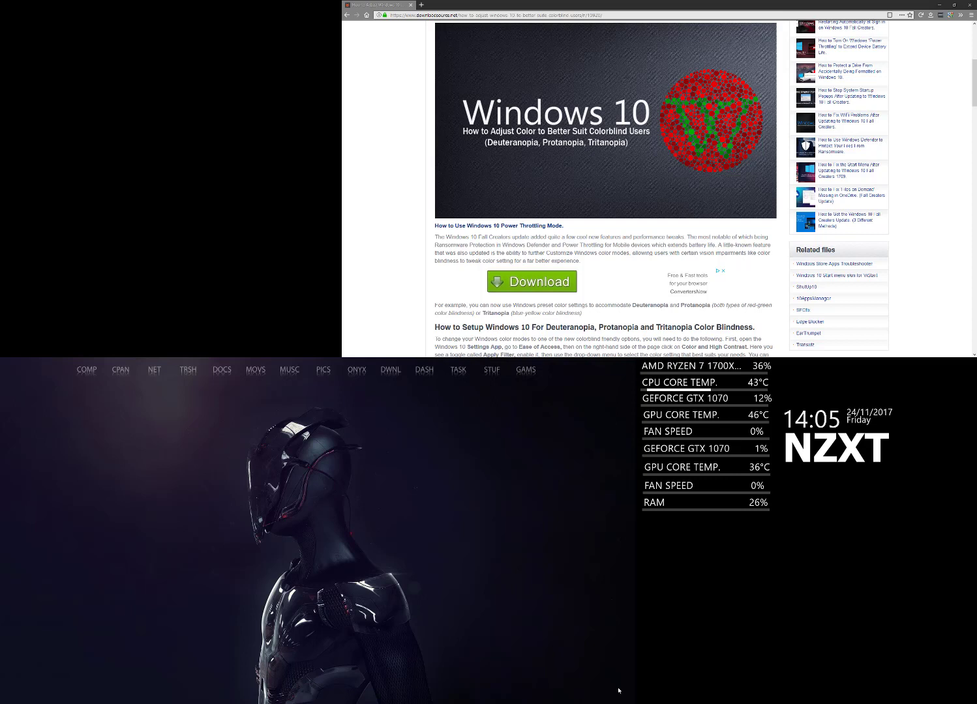
mouse_move(598, 655)
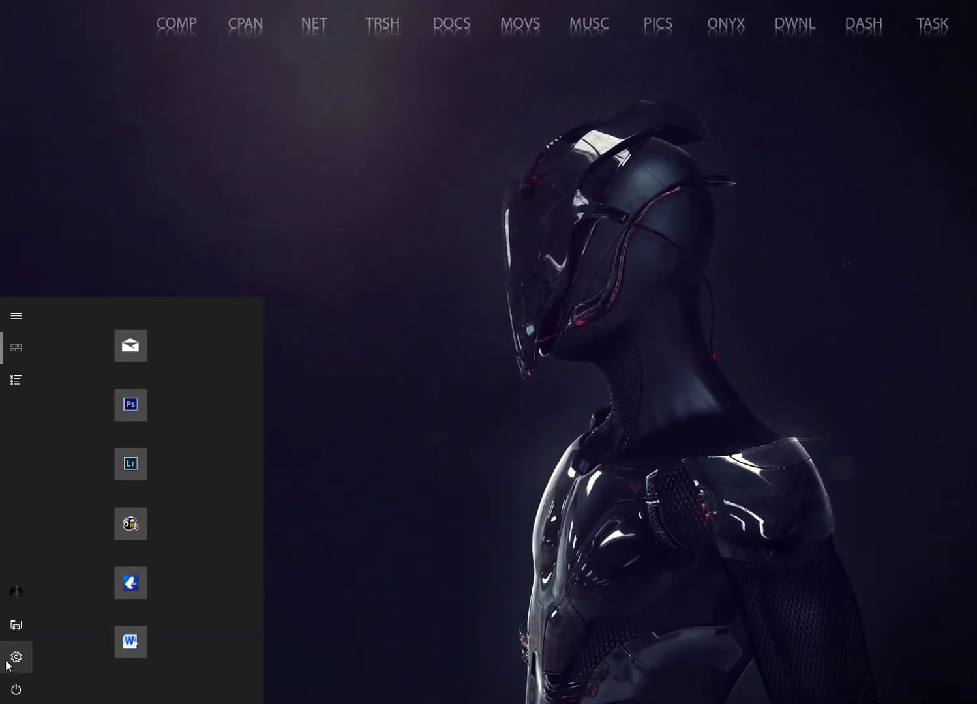
Launch Windows Settings from the Start menu gear icon
left_click(16, 658)
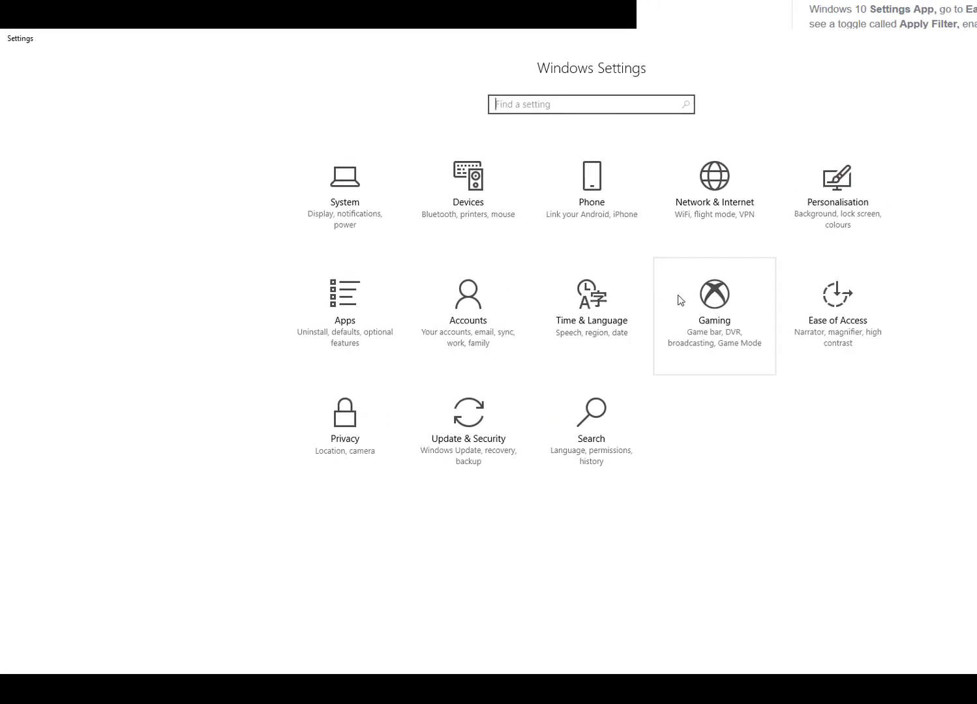
mouse_move(835, 303)
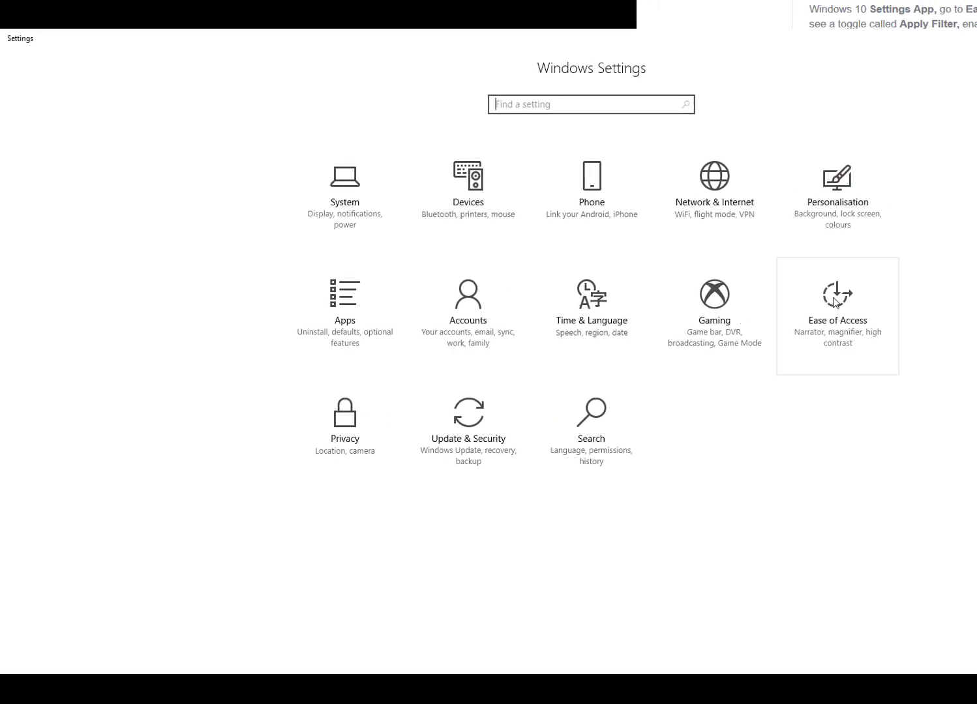
Go to Ease of Access and select the Colour & high contrast page
left_click(838, 294)
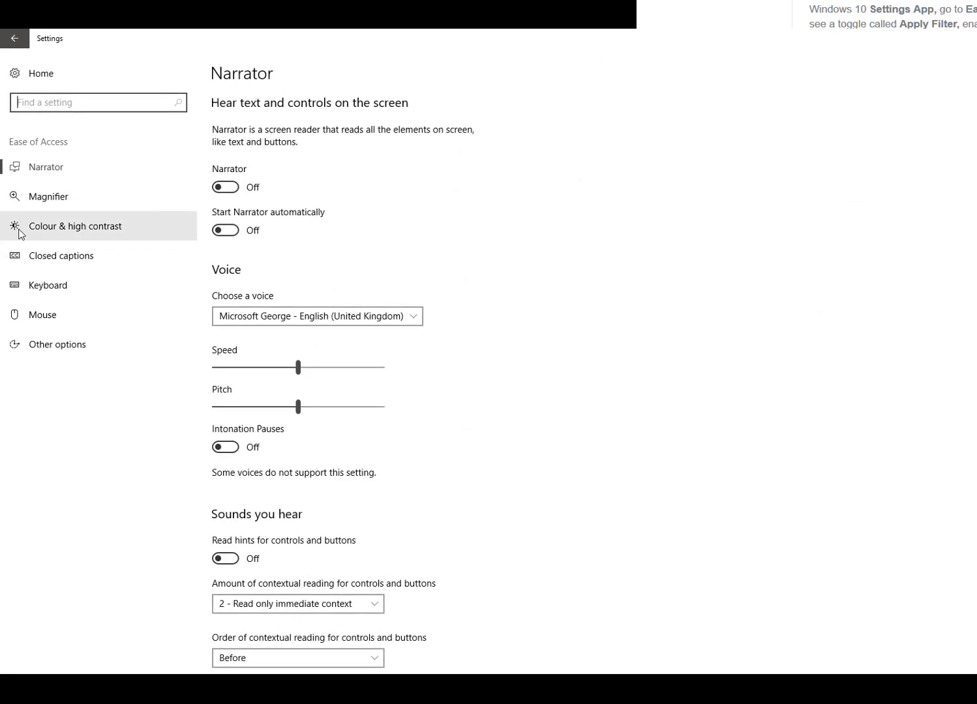
left_click(75, 226)
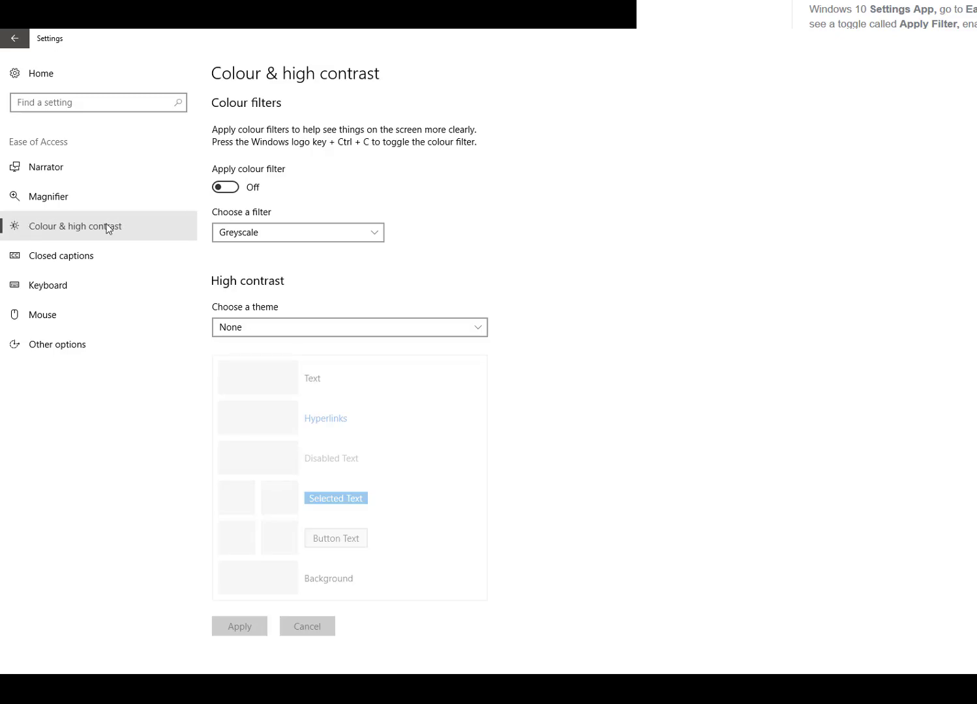
mouse_move(284, 175)
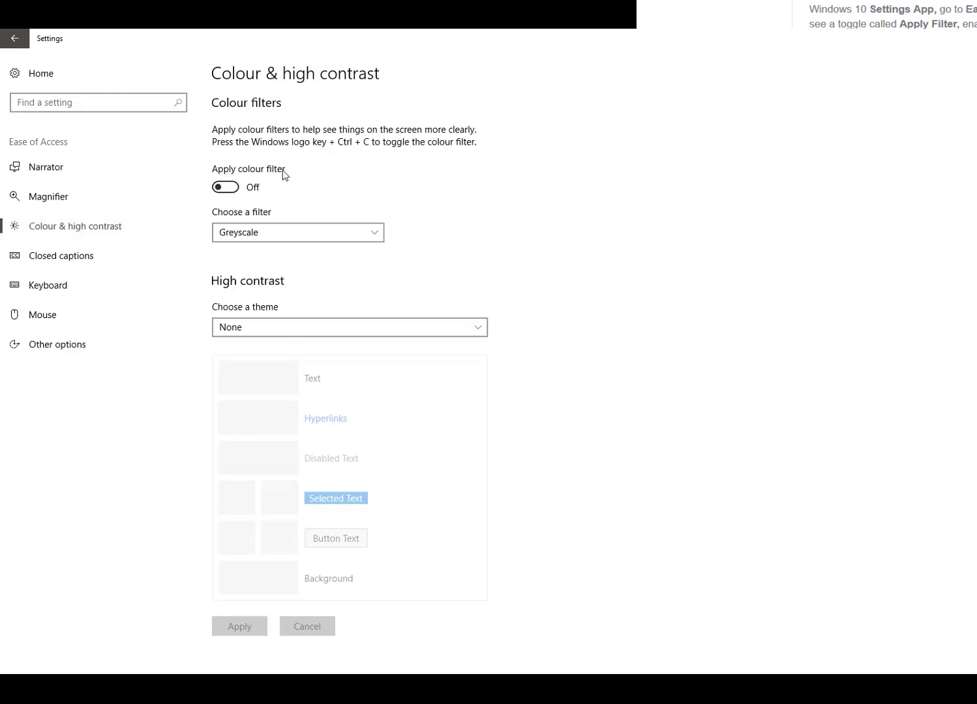
Turn Apply colour filter on and preview Deuteranopia and other filters, ending on Greyscale
left_click(224, 188)
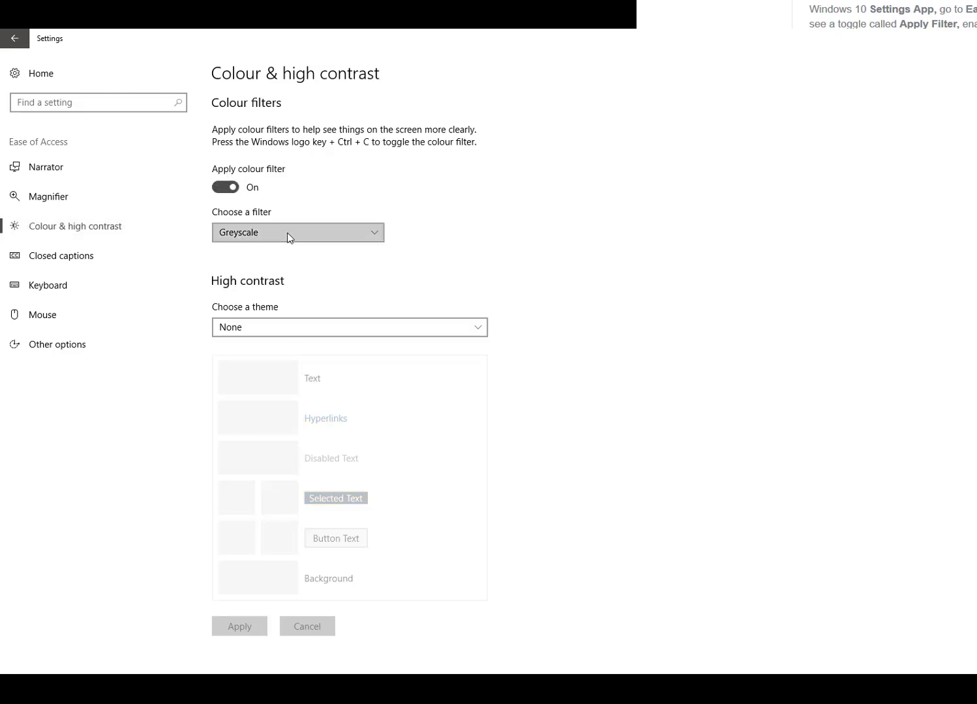
left_click(298, 232)
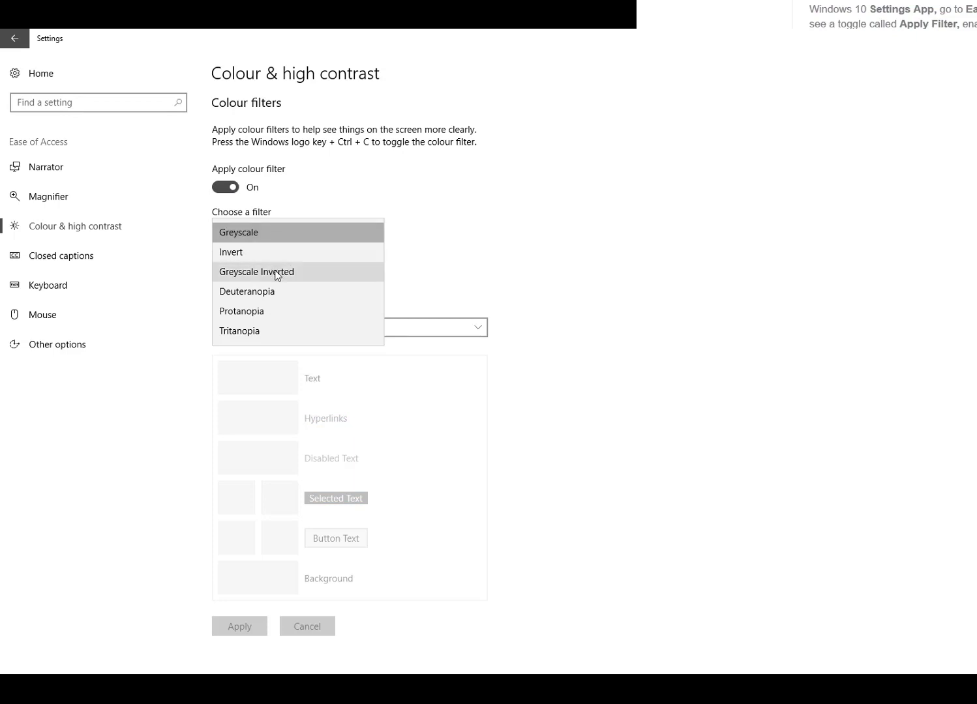
mouse_move(300, 314)
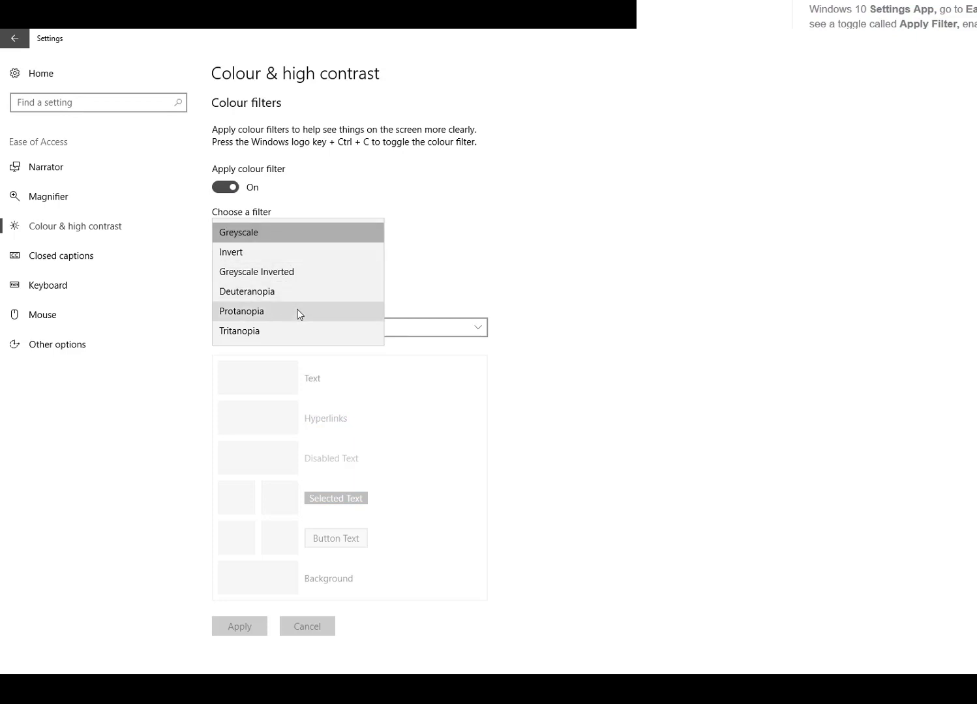
left_click(231, 253)
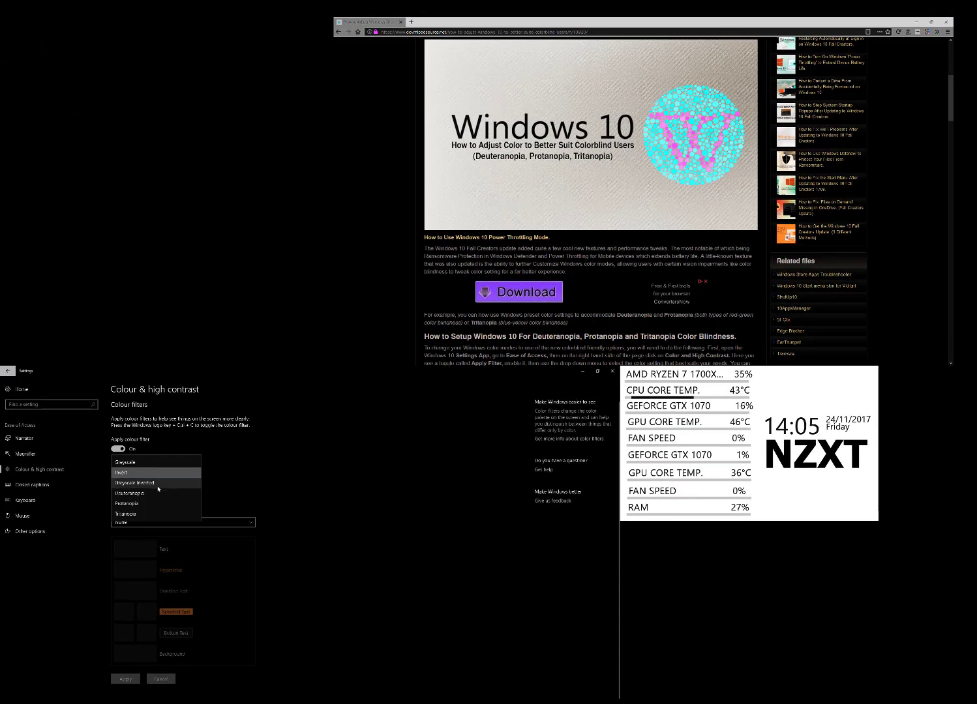
left_click(129, 493)
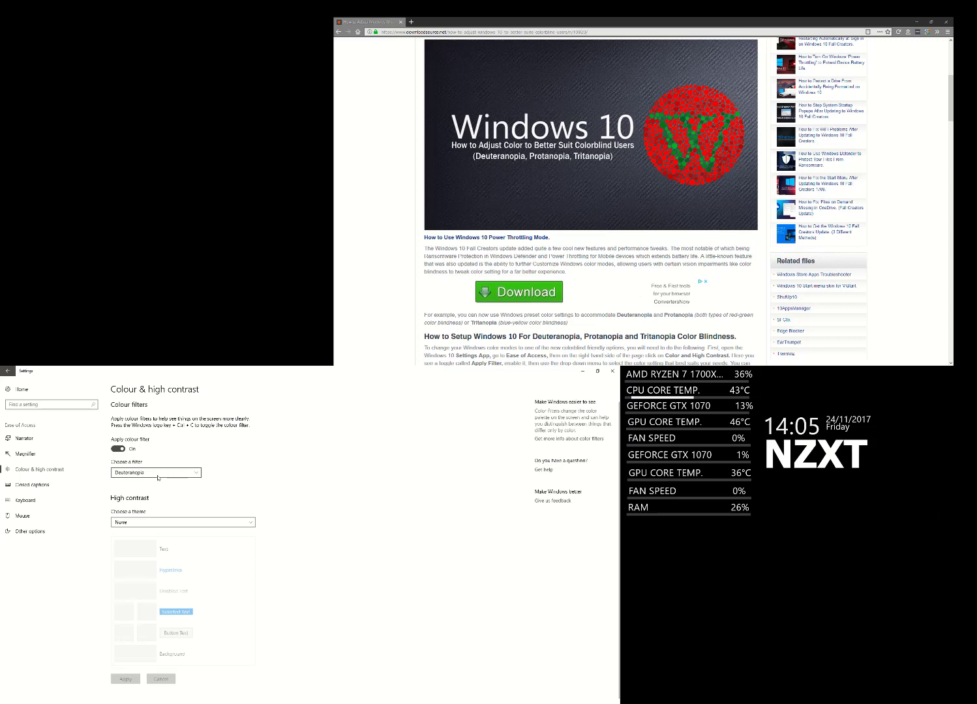
left_click(155, 472)
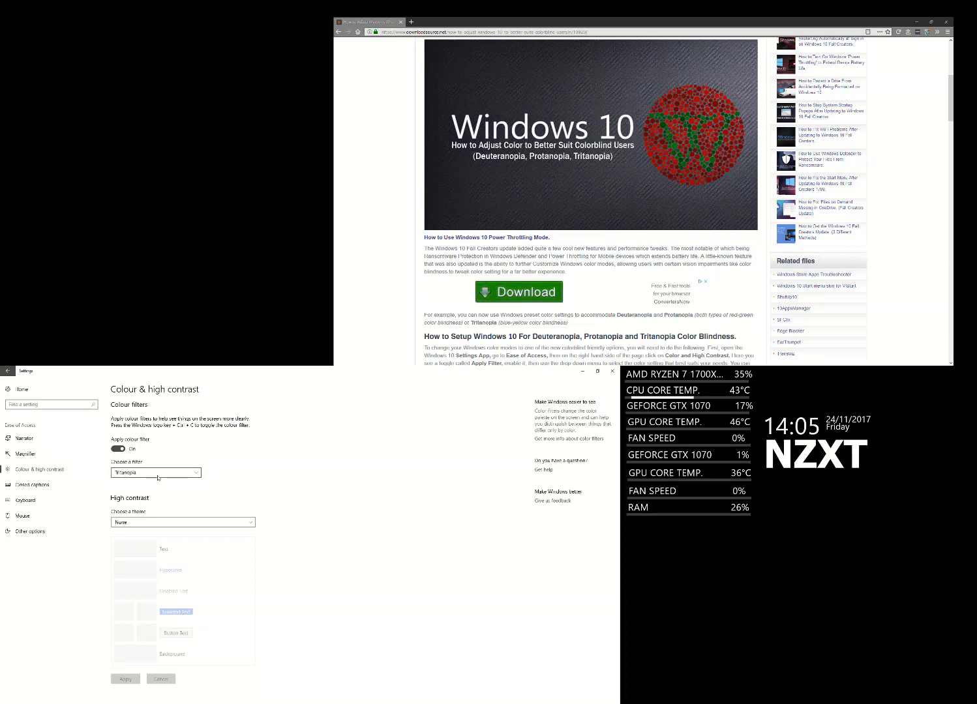
left_click(155, 472)
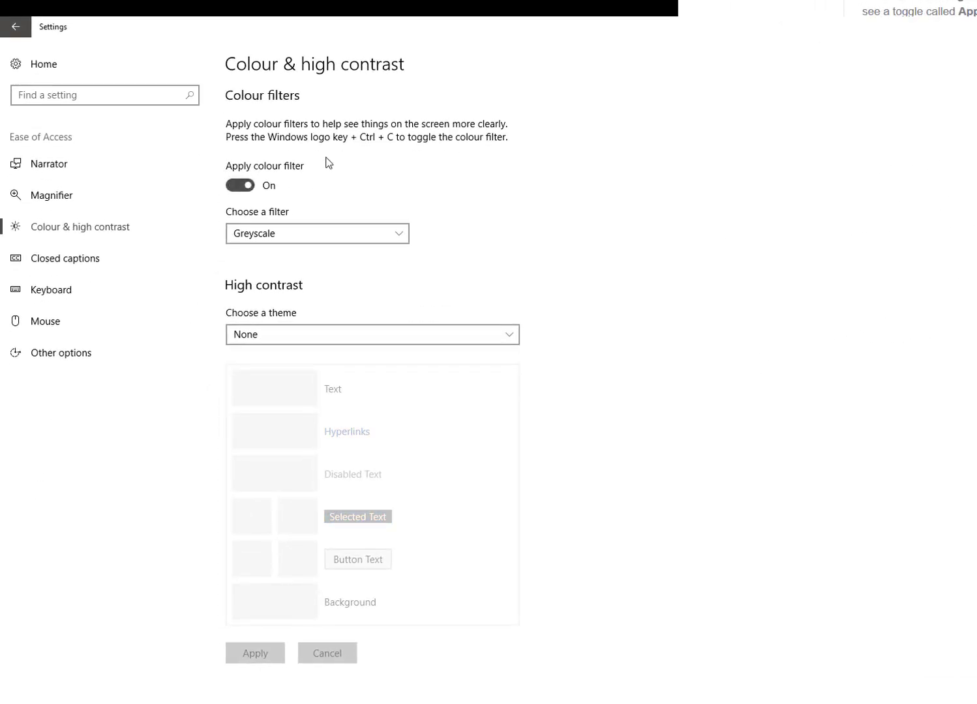
mouse_move(371, 151)
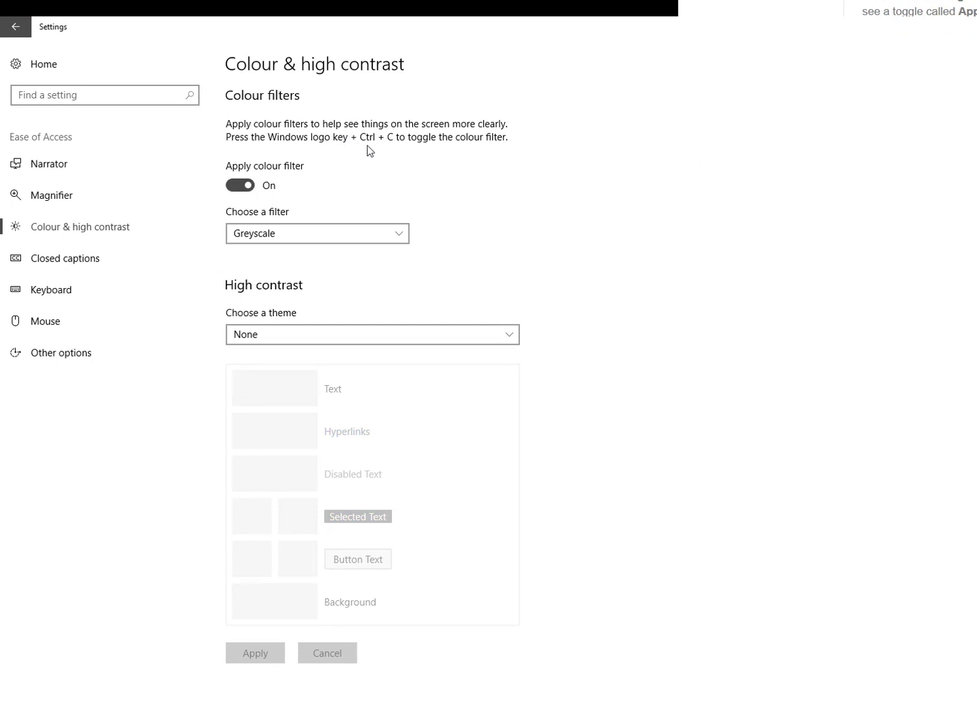
mouse_move(394, 144)
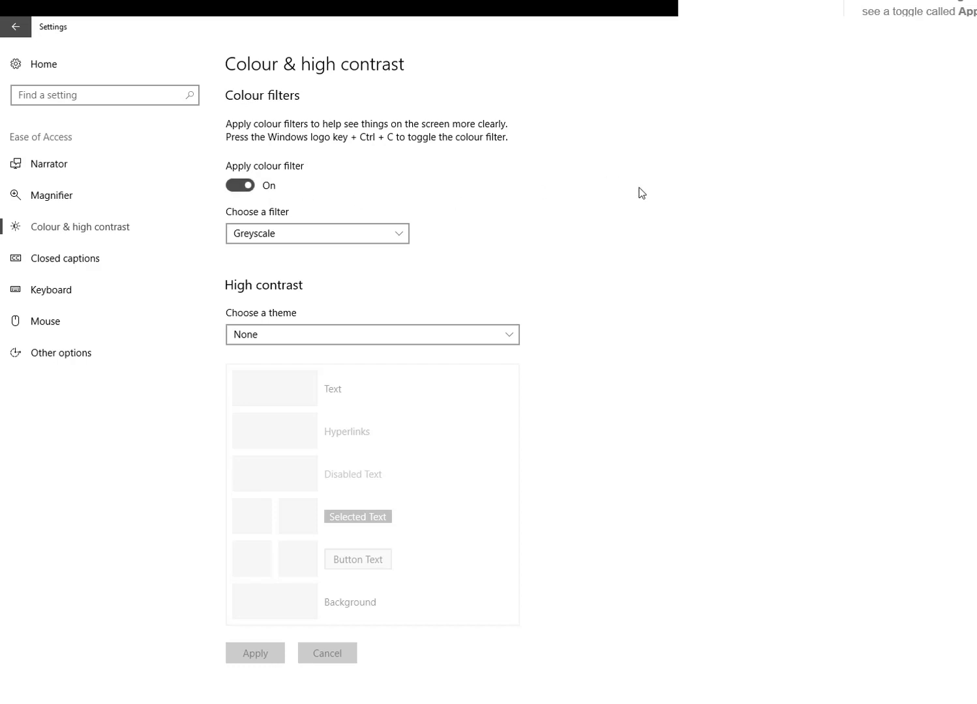
mouse_move(574, 180)
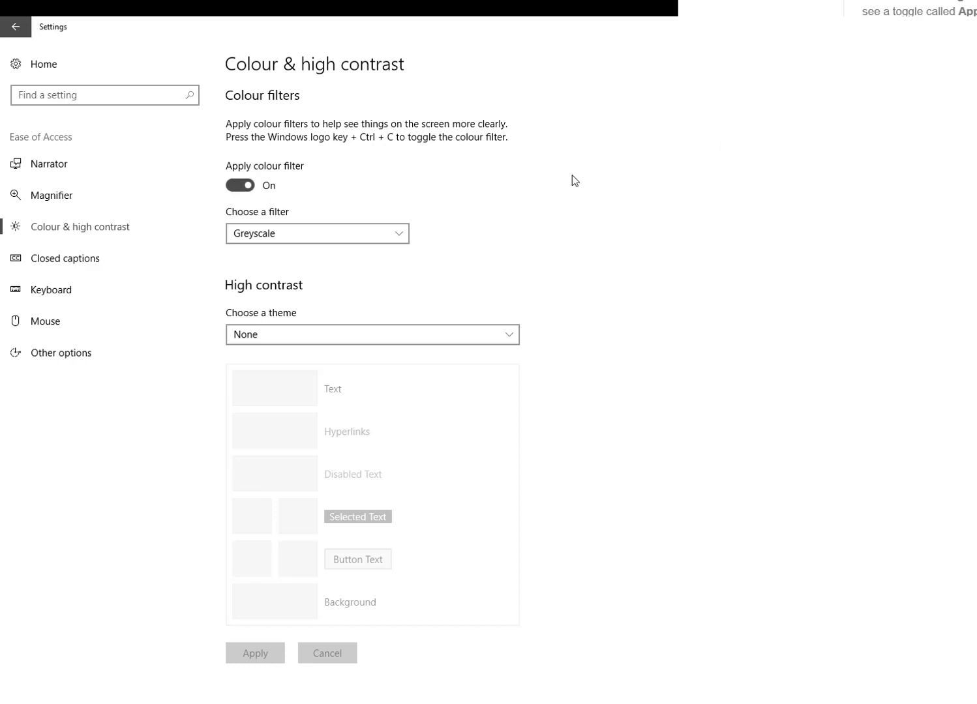